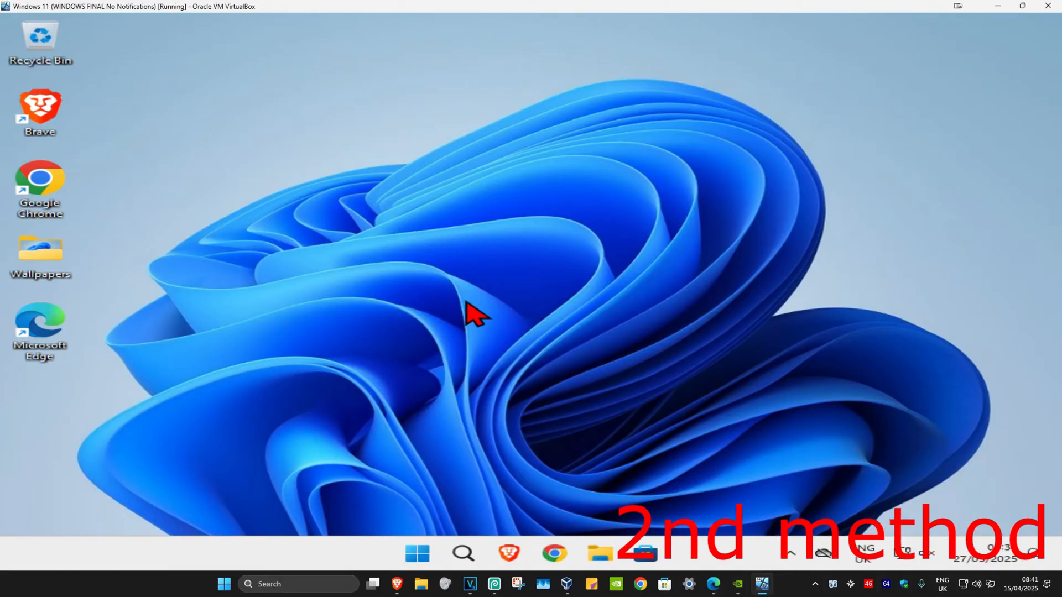
Step: Find the Date & time page via search and run Sync now against the time server
left_click(464, 553)
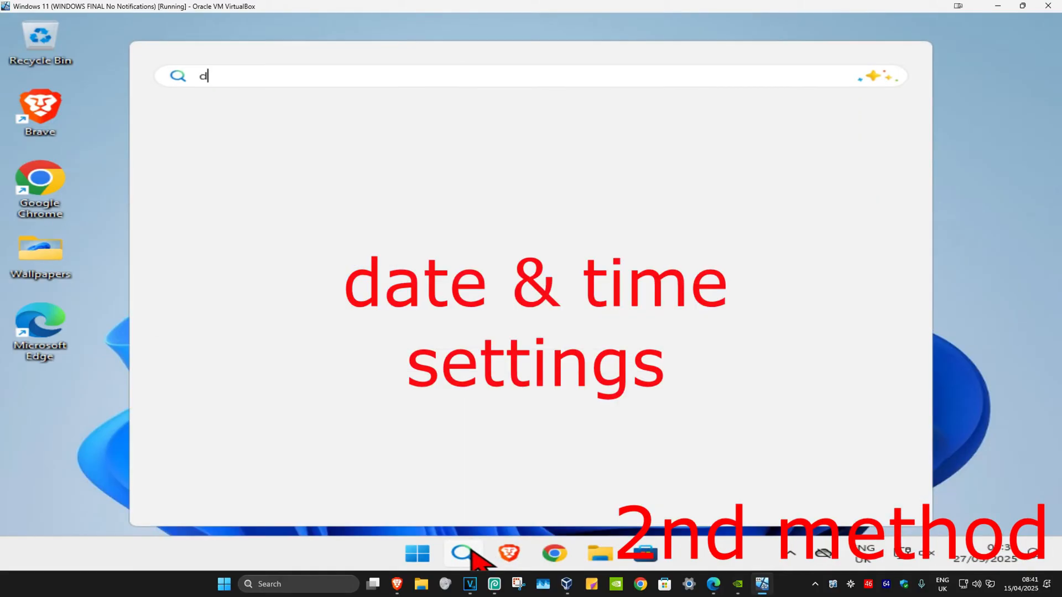
type("ate and time")
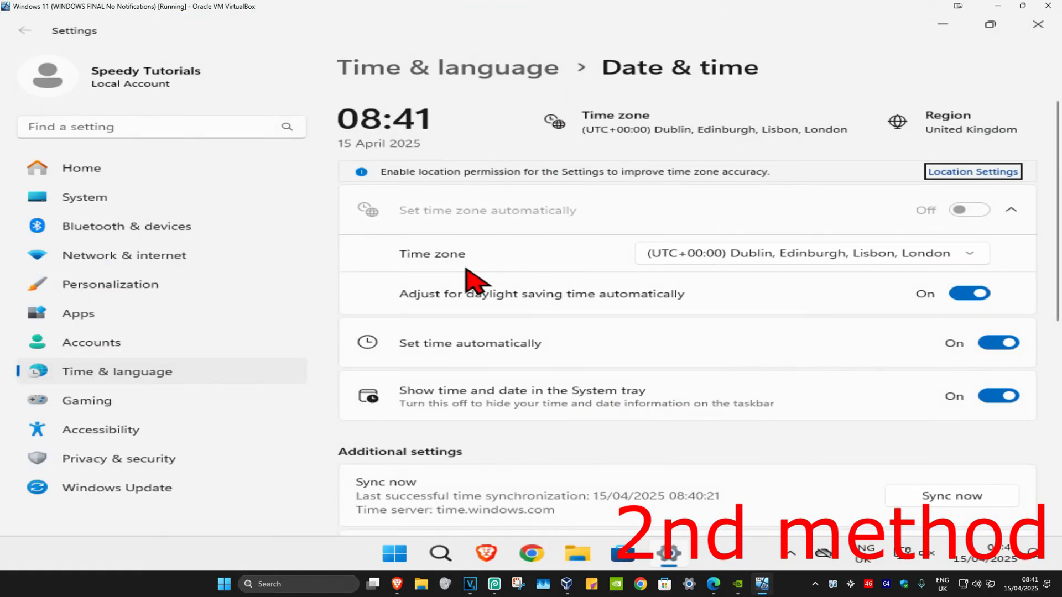
mouse_move(507, 367)
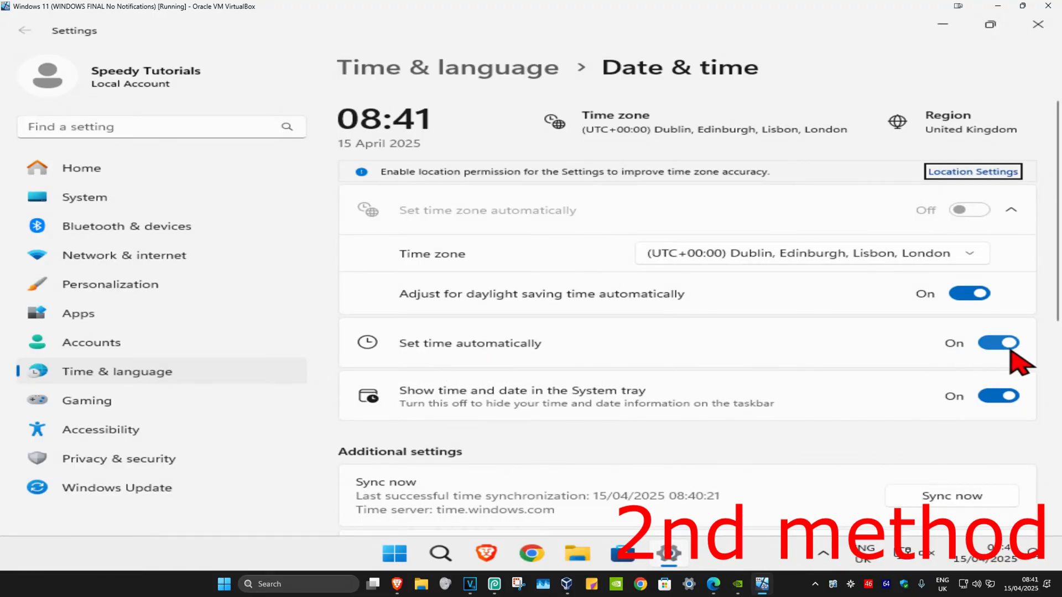
scroll("down", 3)
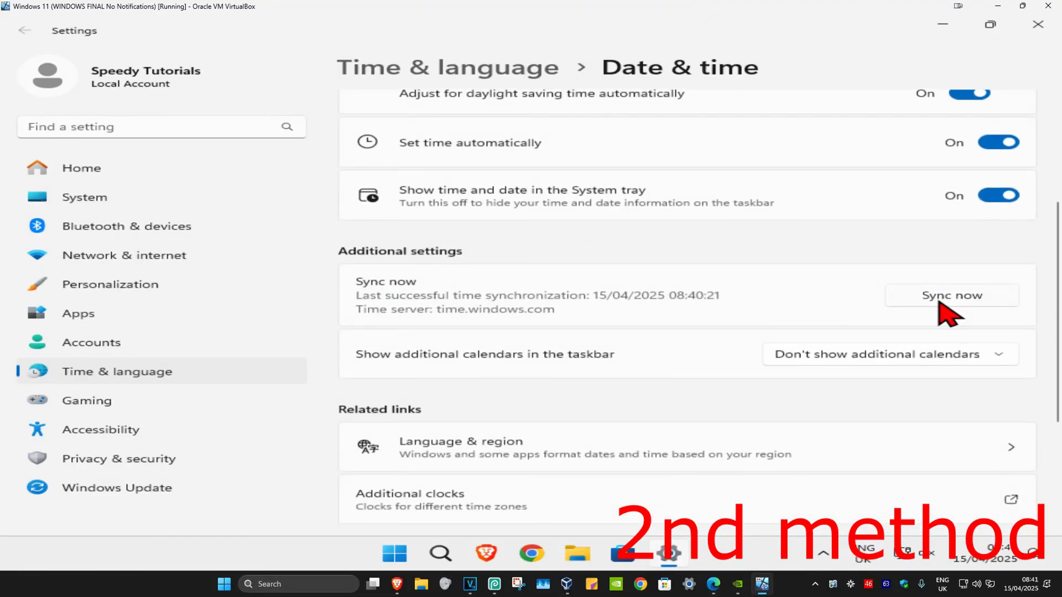
left_click(951, 295)
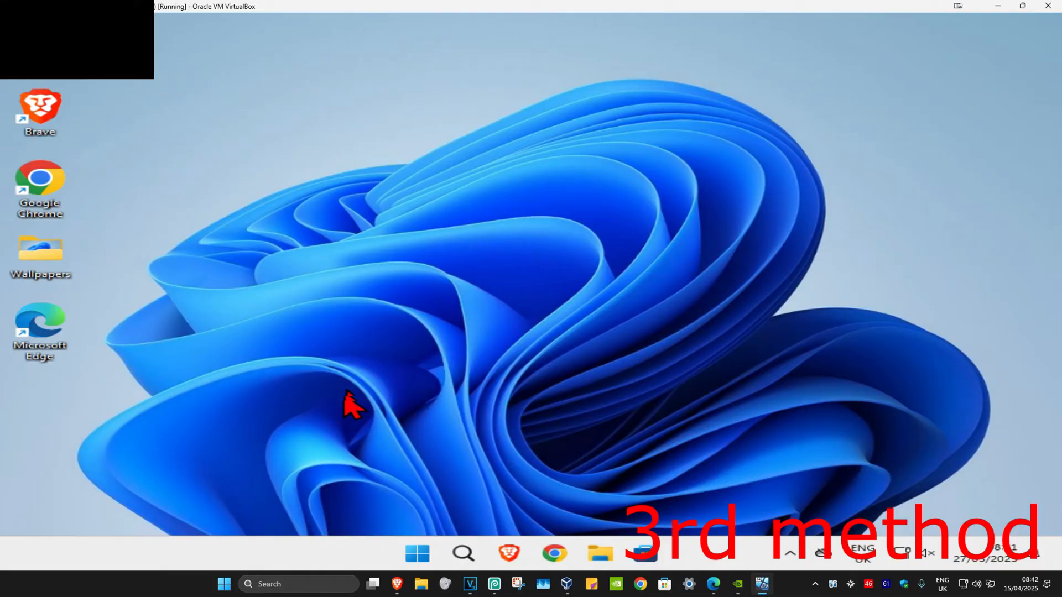
Step: Reset the Minecraft Launcher from its App settings page and confirm the data wipe
type("minecraft Launcher")
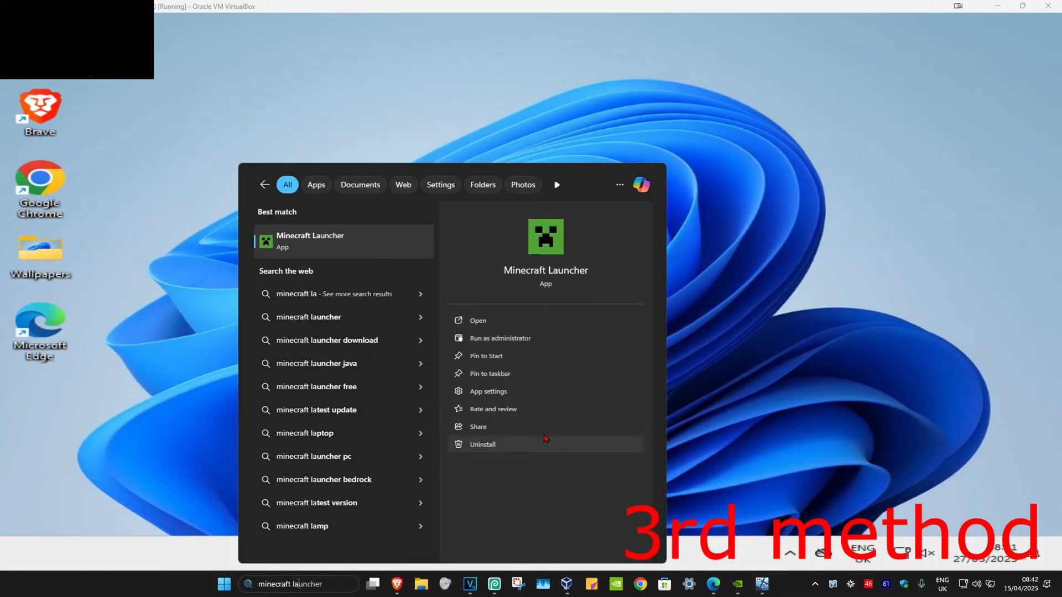
left_click(488, 392)
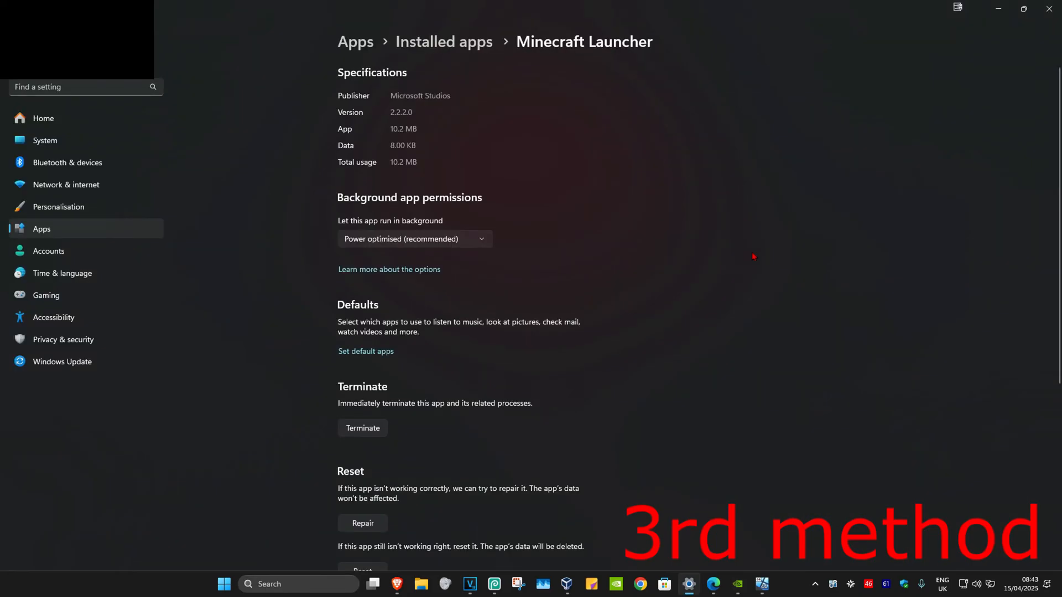
scroll("down", 3)
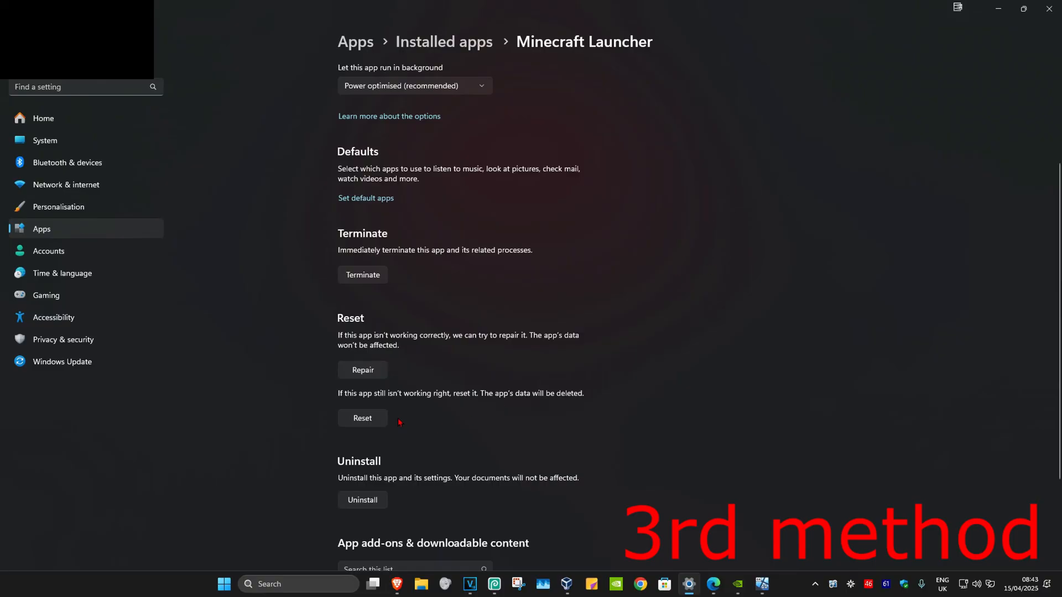
left_click(363, 419)
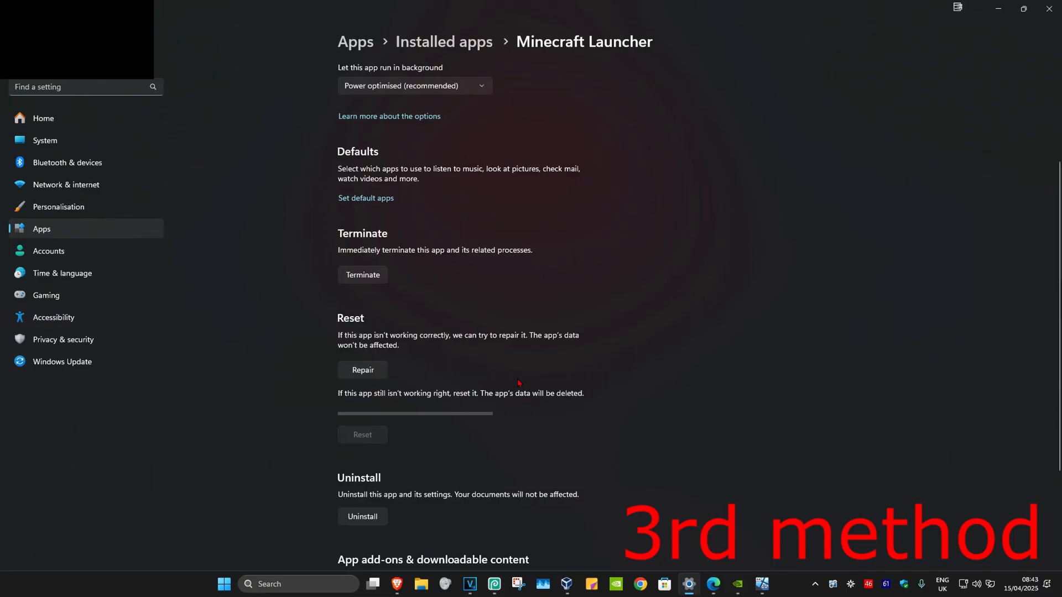
left_click(363, 434)
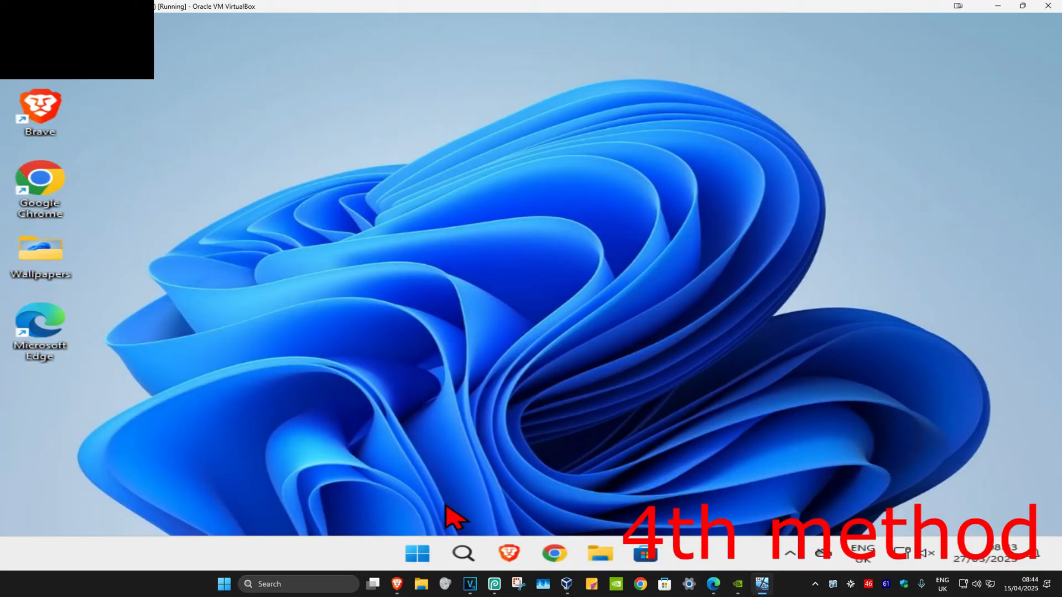
Step: In an admin cmd, run ipconfig /flushdns and begin typing netsh winsock reset
type("cmd")
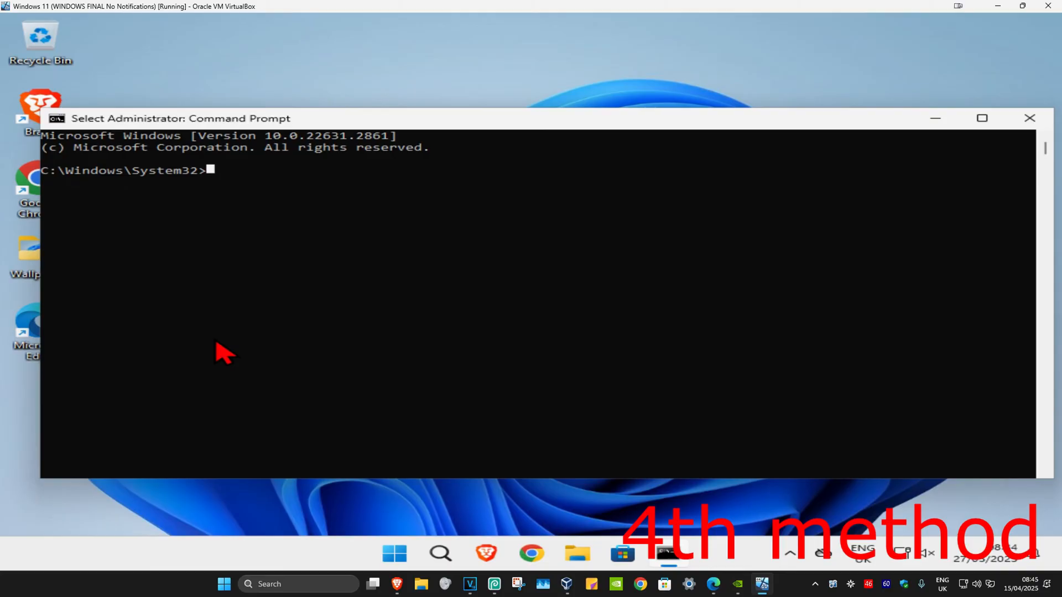
type("ipconfig")
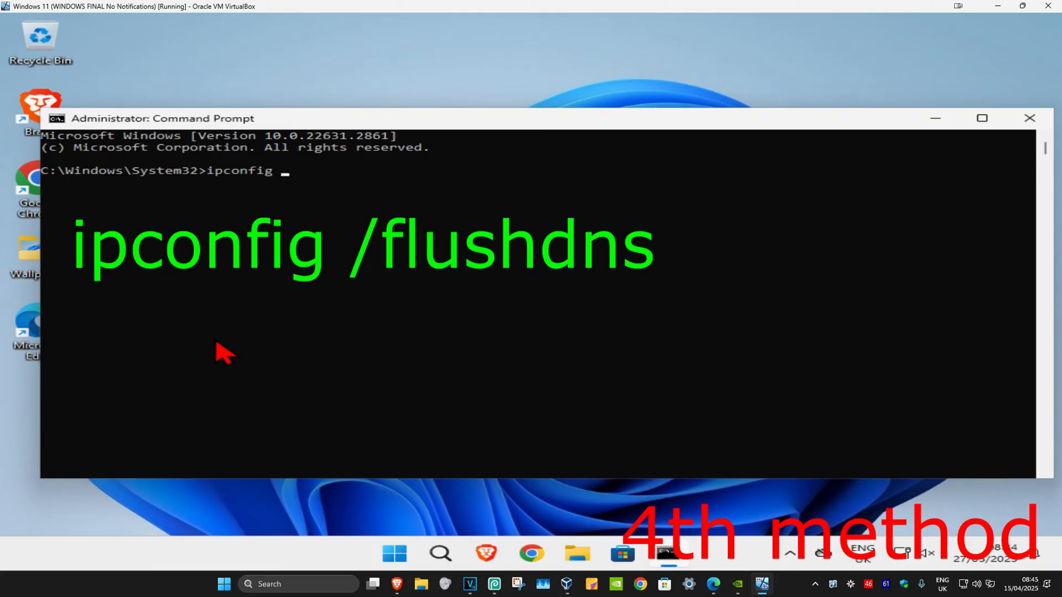
type("/flushdns")
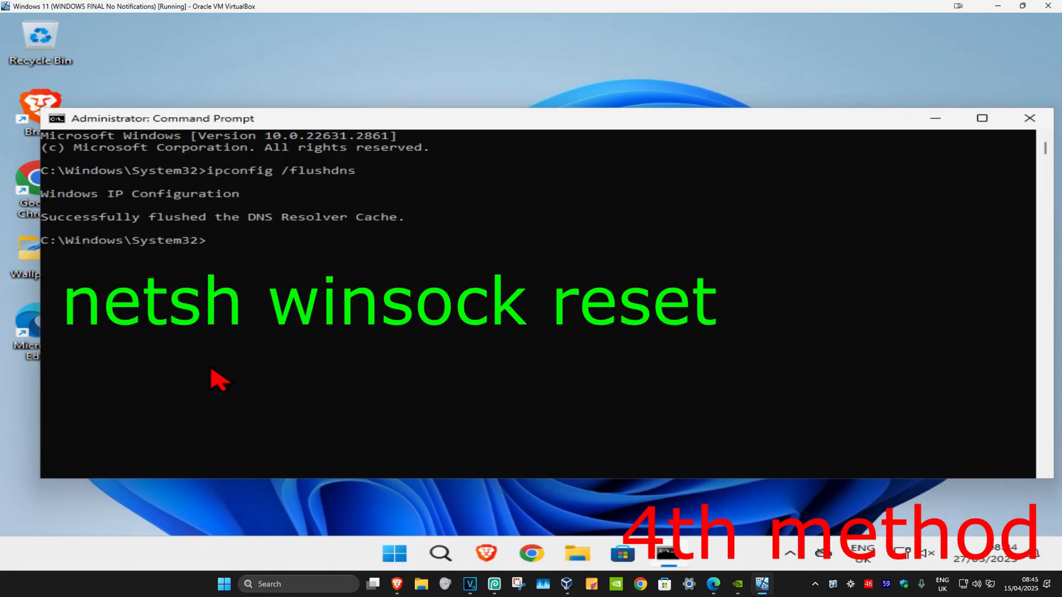
type("netsh wins")
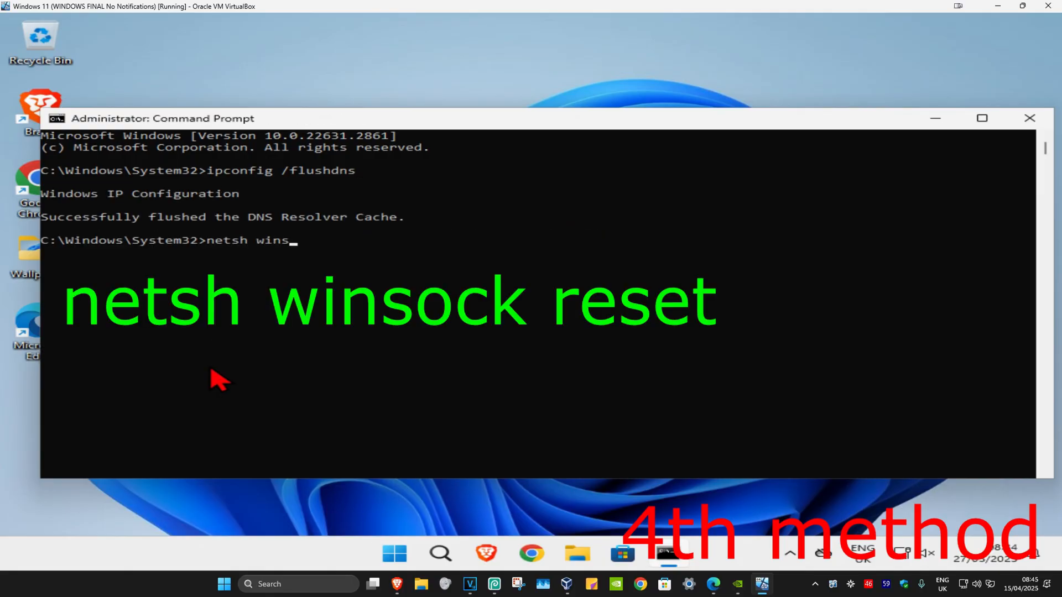